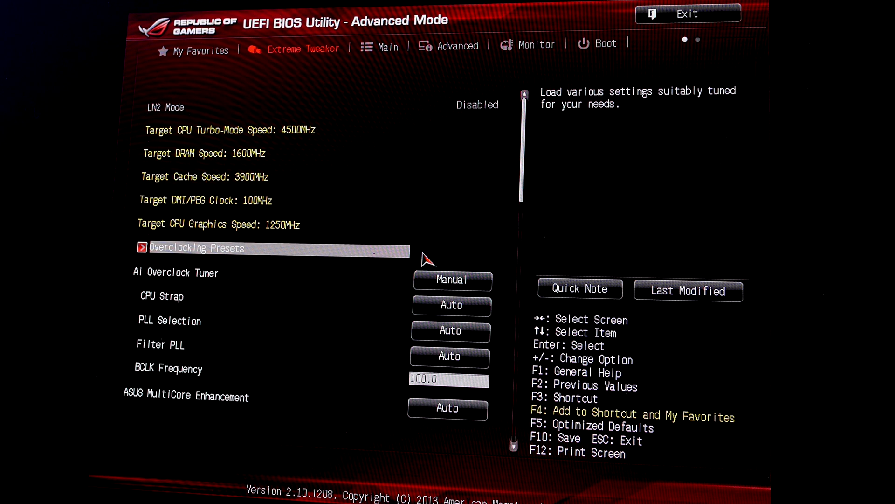
# Check SATA Configuration for the 10000.8GB drive on SATA6G_4, then view the Boot settings.
pyautogui.click(456, 46)
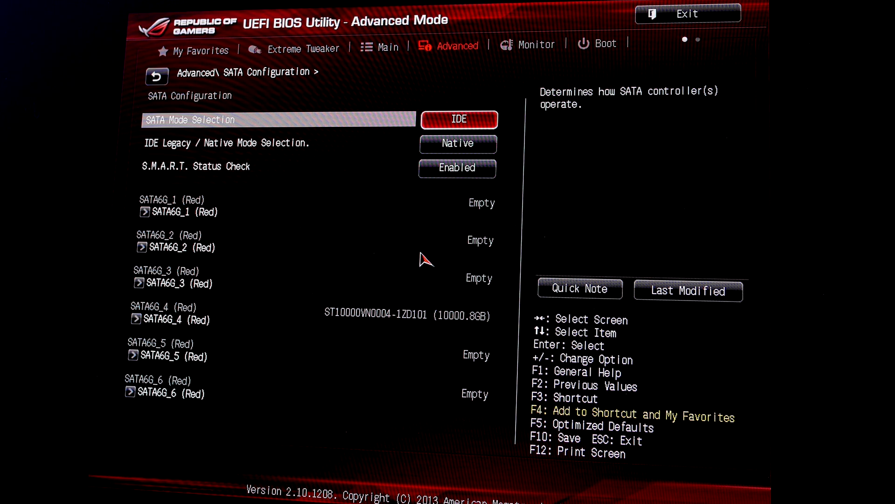
pyautogui.click(457, 120)
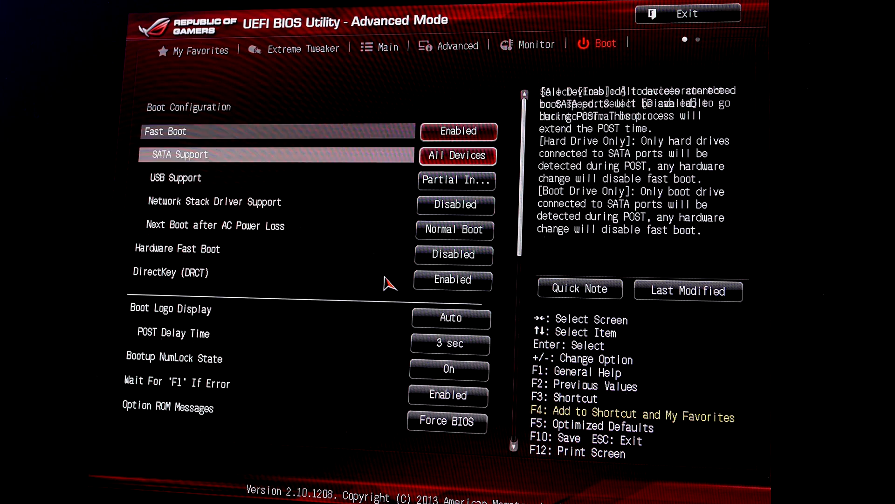
# Boot from the KingstonDataTraveler override, confirming exit with no BIOS changes.
pyautogui.scroll(-3)
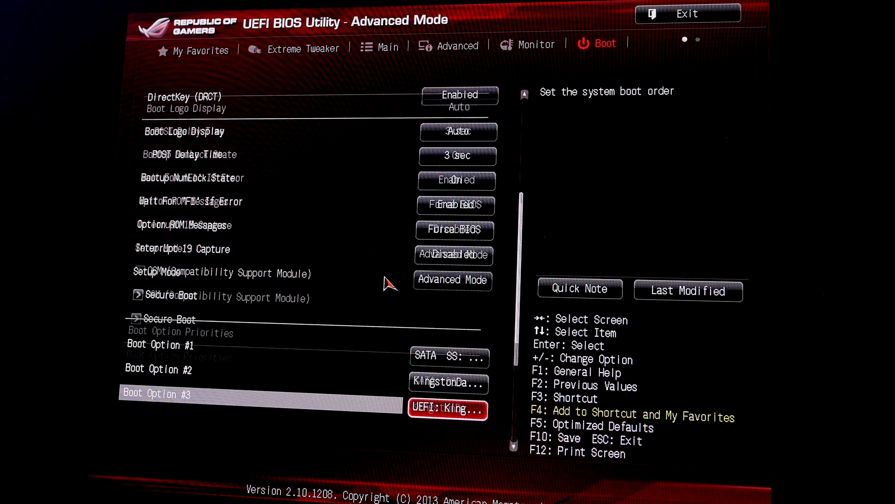
pyautogui.scroll(-3)
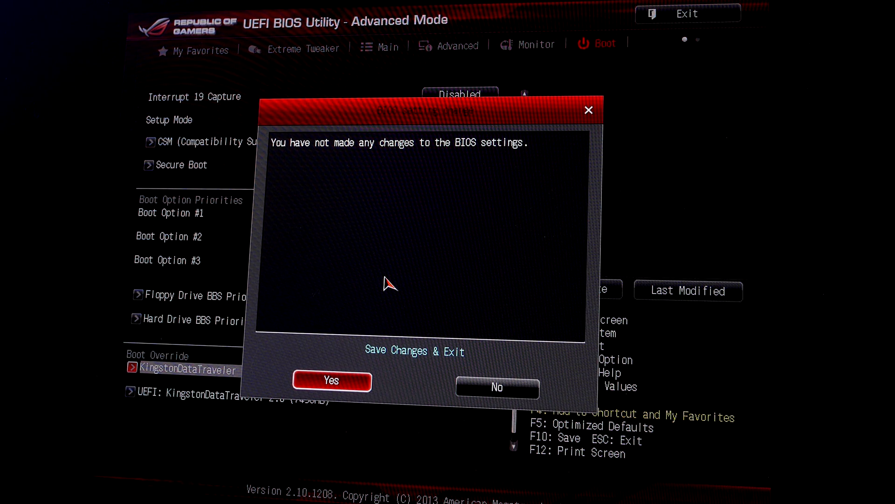
pyautogui.click(332, 379)
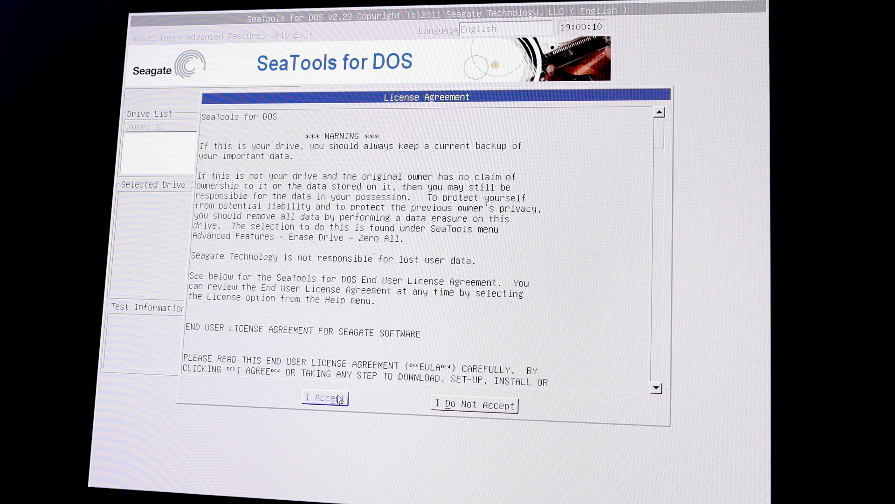
# Accept the SeaTools for DOS license agreement to reach the drive list.
pyautogui.click(324, 399)
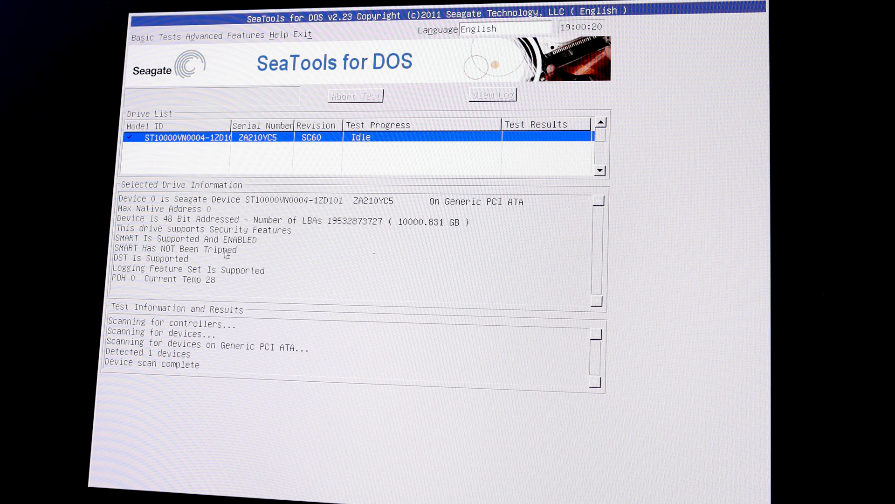
pyautogui.moveTo(163, 48)
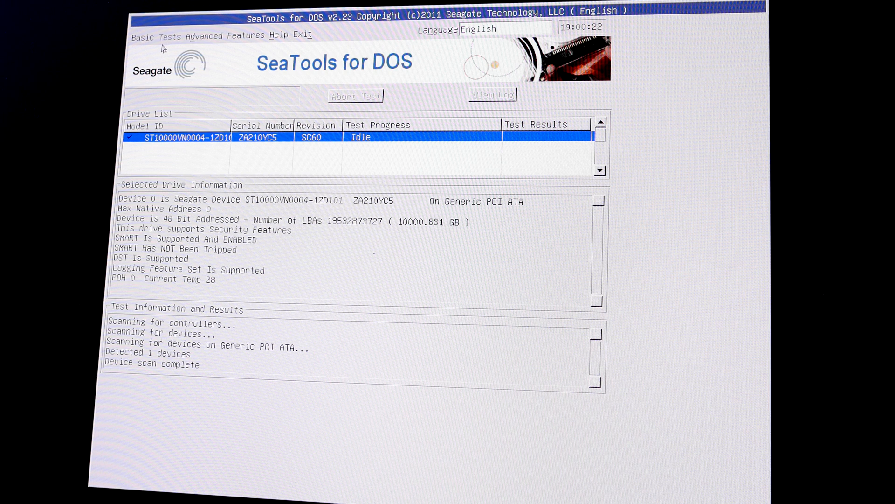
# Run the Short Test on the ST10000VN0004-1ZD101 drive until it reports PASSED.
pyautogui.click(142, 35)
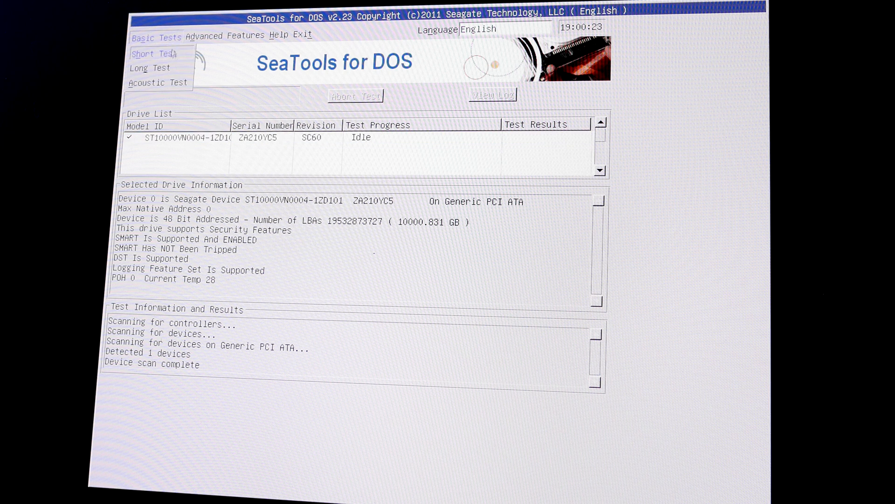
pyautogui.moveTo(182, 57)
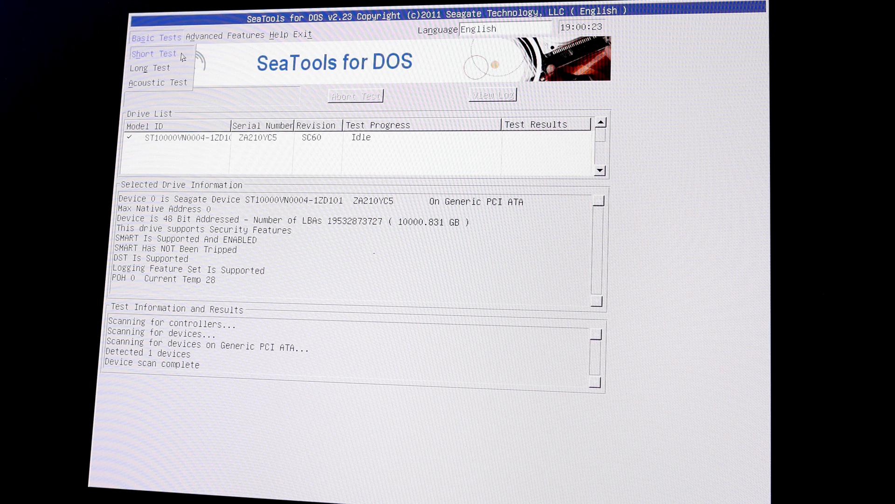
pyautogui.click(152, 53)
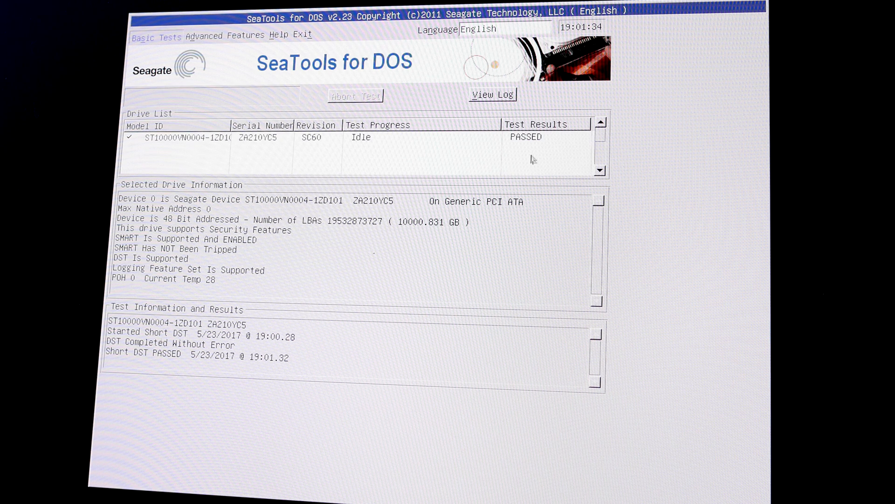
pyautogui.moveTo(485, 151)
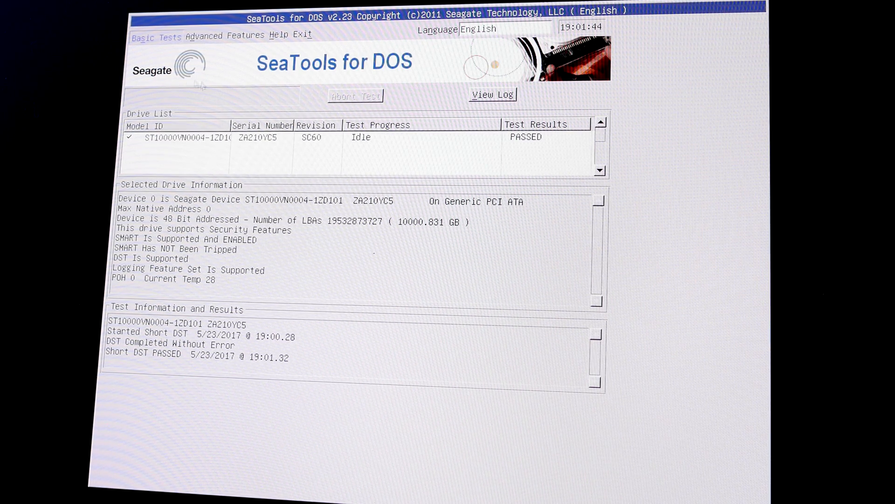
# Start the Long Test on the 10000 GB Seagate drive from Basic Tests.
pyautogui.click(155, 37)
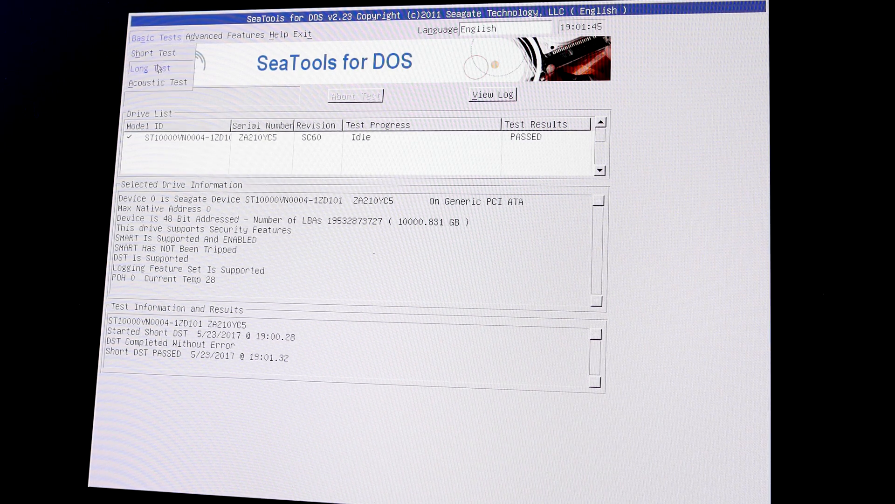
pyautogui.click(152, 68)
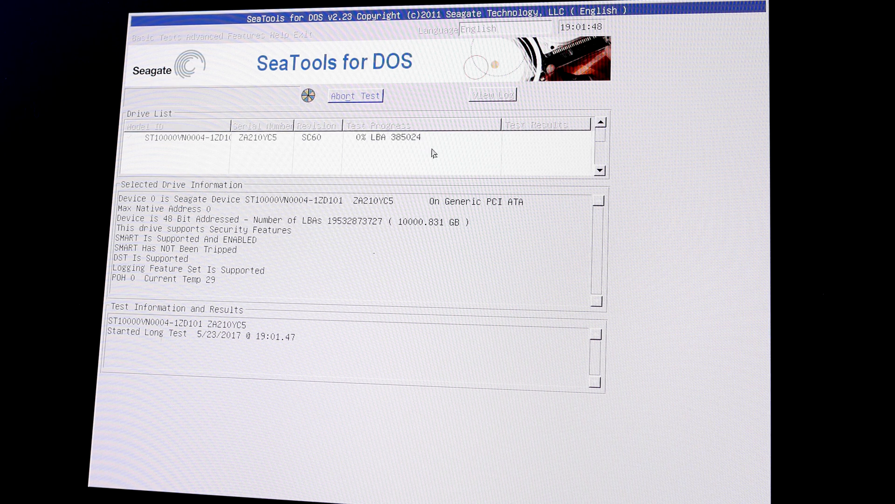